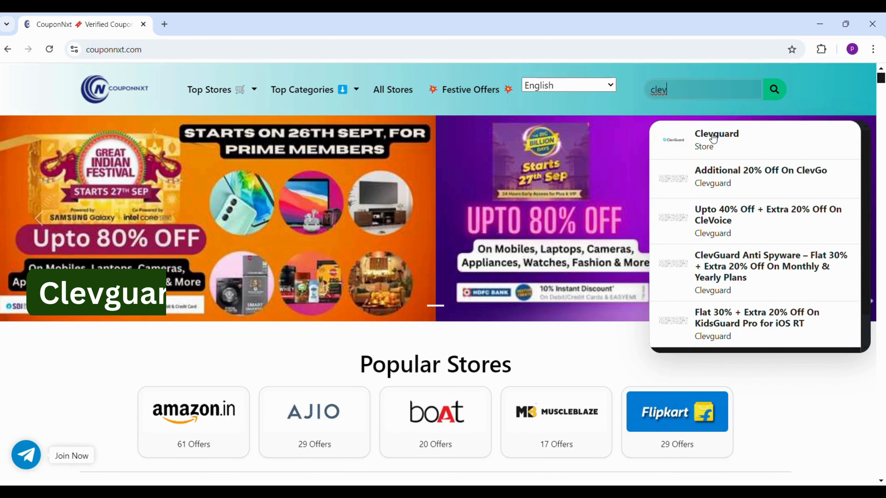
Choose the Clevguard store suggestion from the 'clev' search results
click(717, 140)
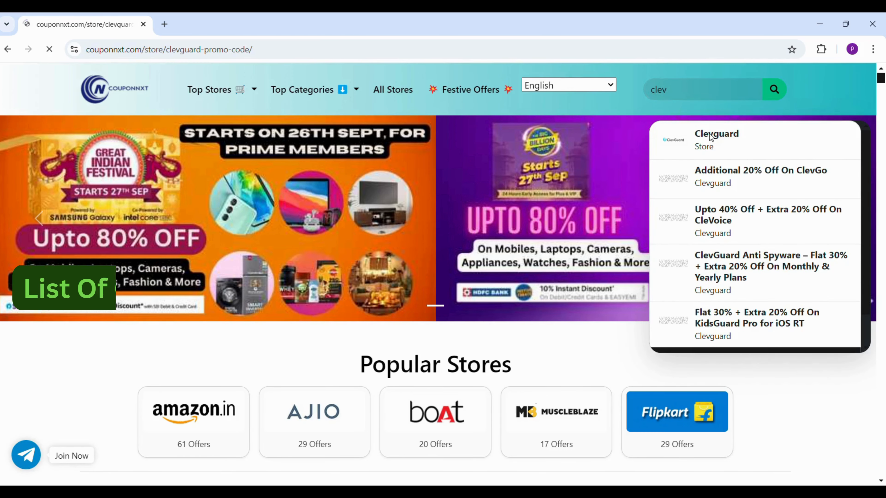
Claim the All Plans Hot Deal code, which launches Clevguard's demo dashboard
click(717, 140)
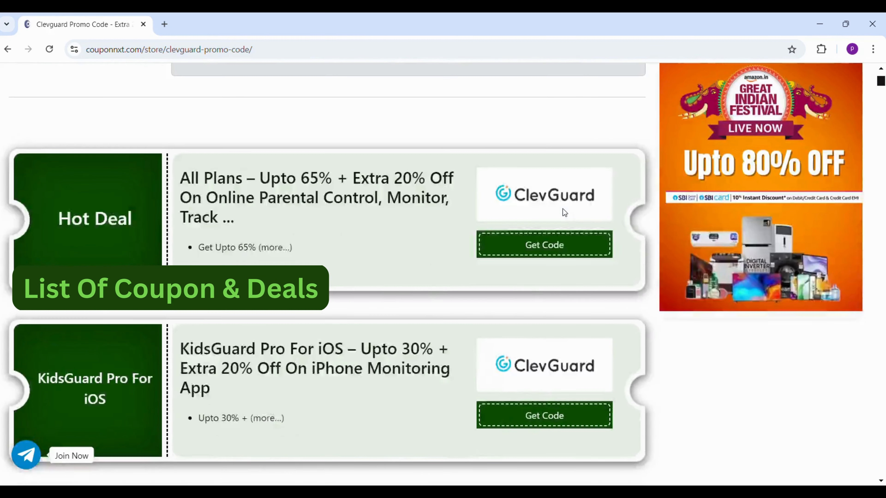
scroll(up, 3)
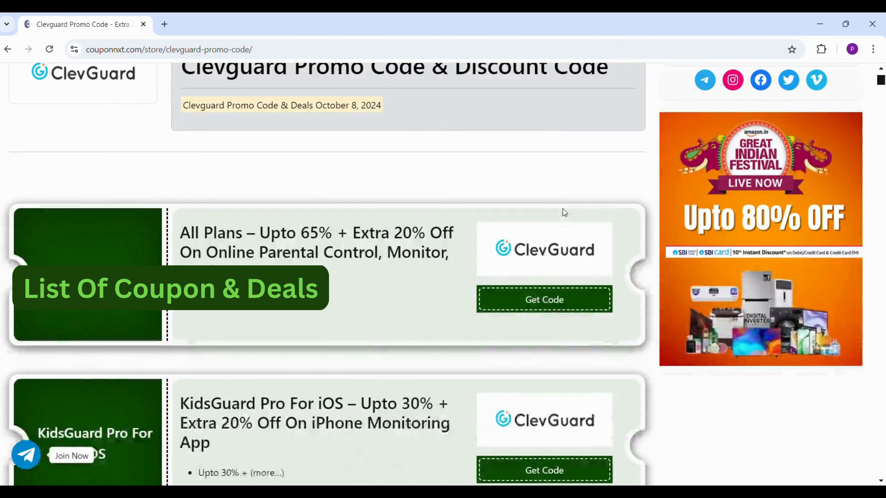
scroll(up, 3)
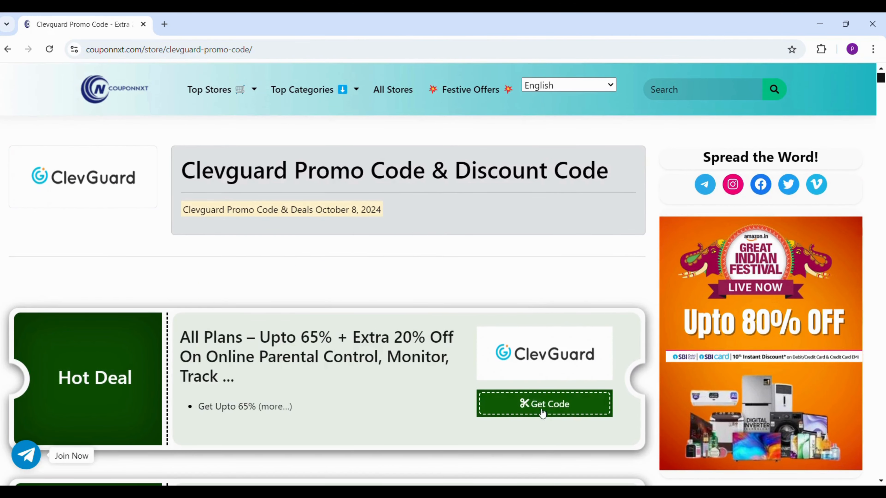
click(544, 405)
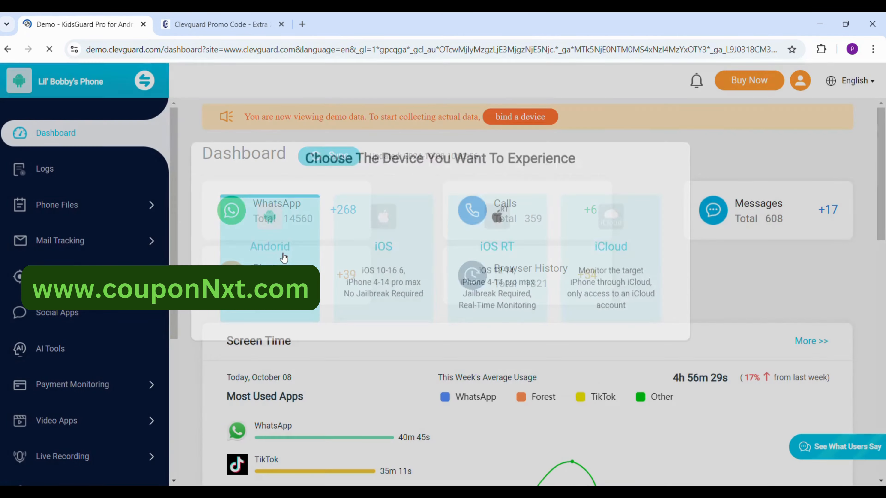
Reach KidsGuard Pro pricing and start checkout for the Premium Plan at 64.97 USD
click(749, 80)
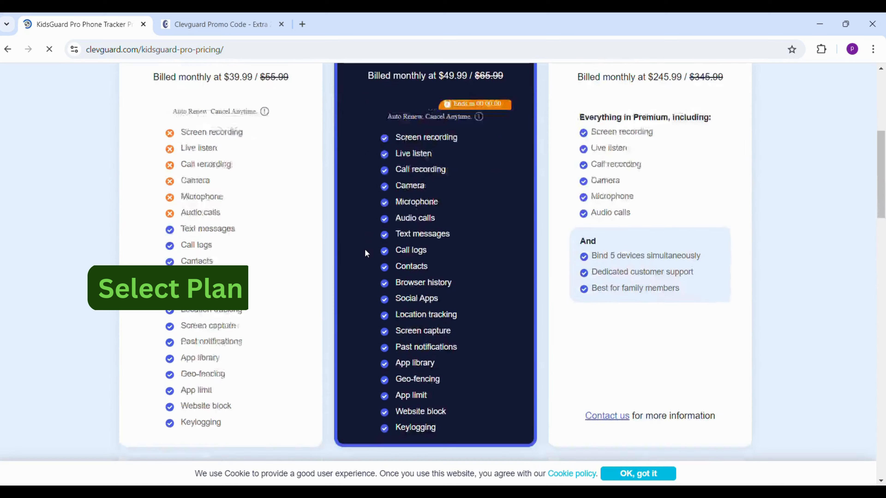
scroll(up, 3)
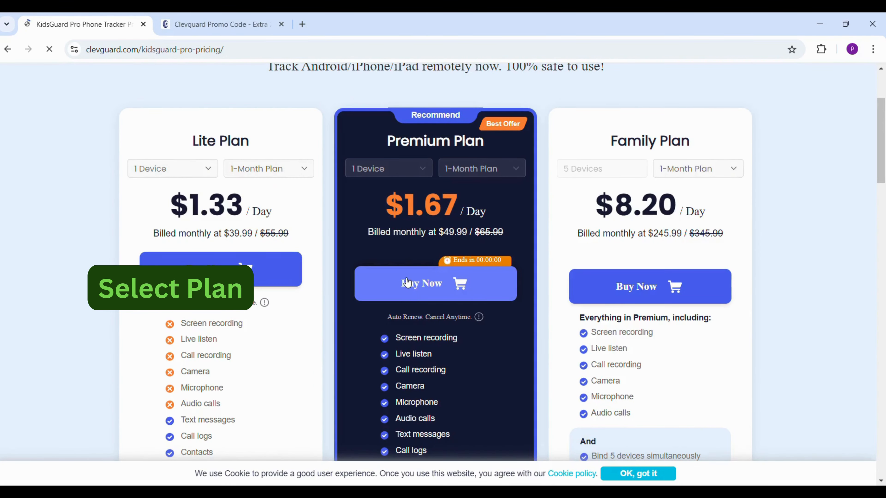
click(434, 283)
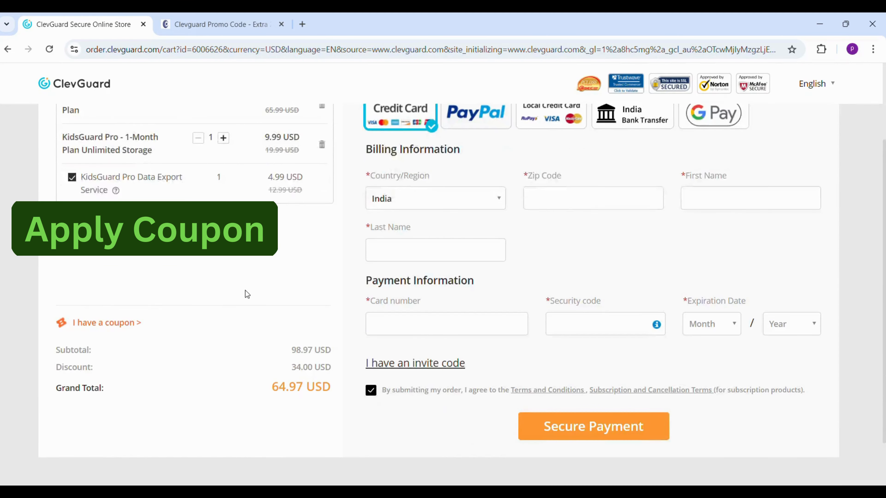
Apply the coupon for a 12.00 USD discount, bringing the grand total to 52.97 USD
scroll(up, 3)
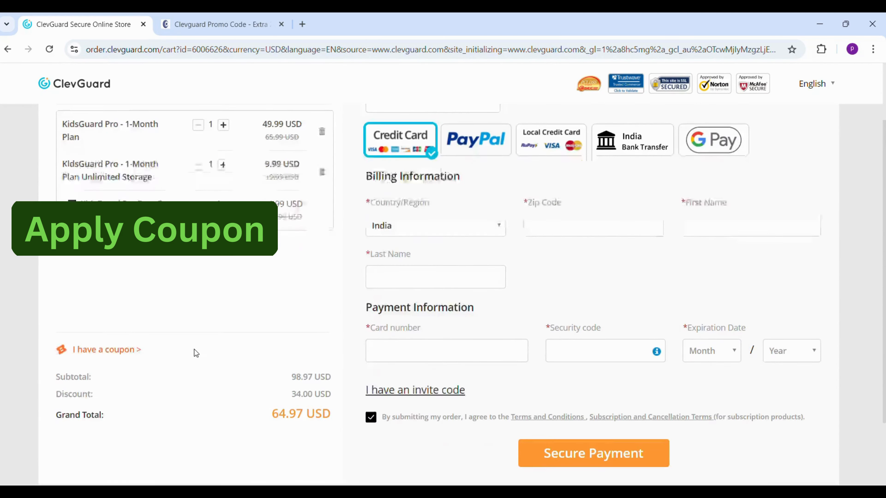
click(106, 349)
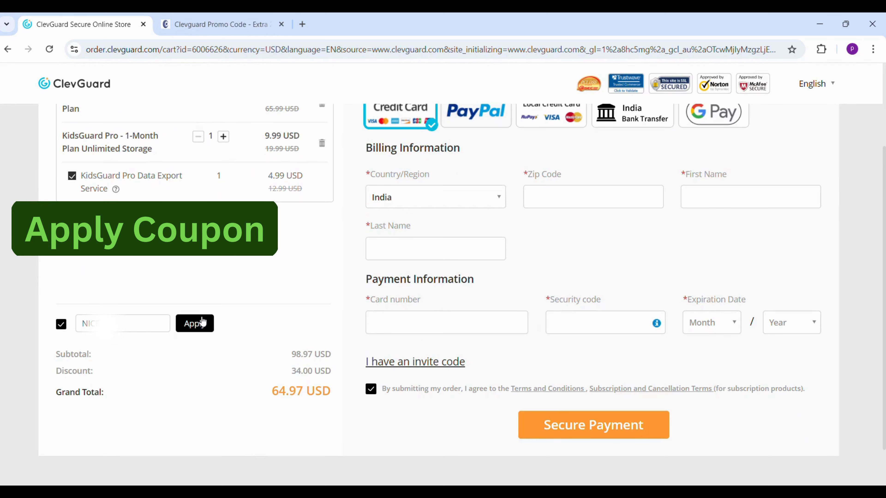
click(194, 323)
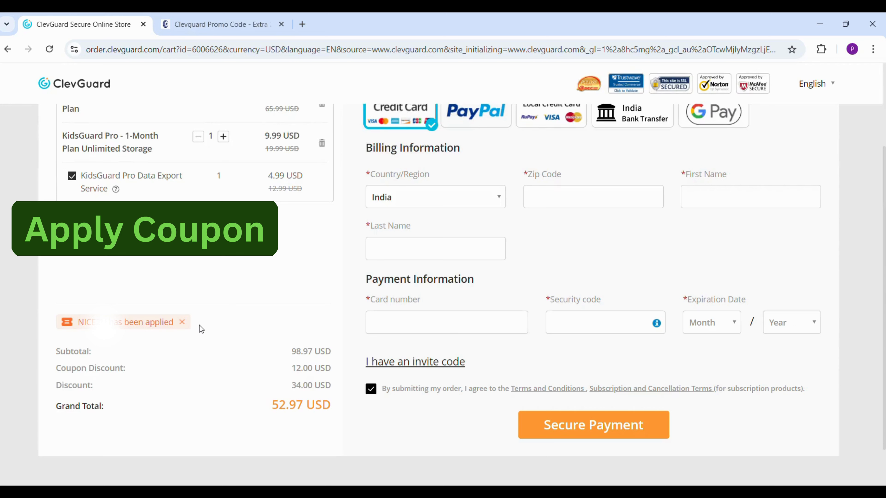
double_click(288, 406)
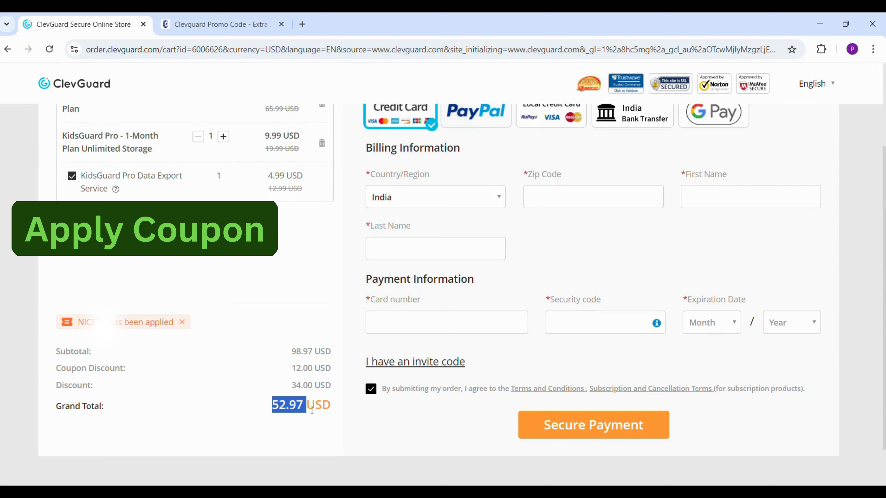